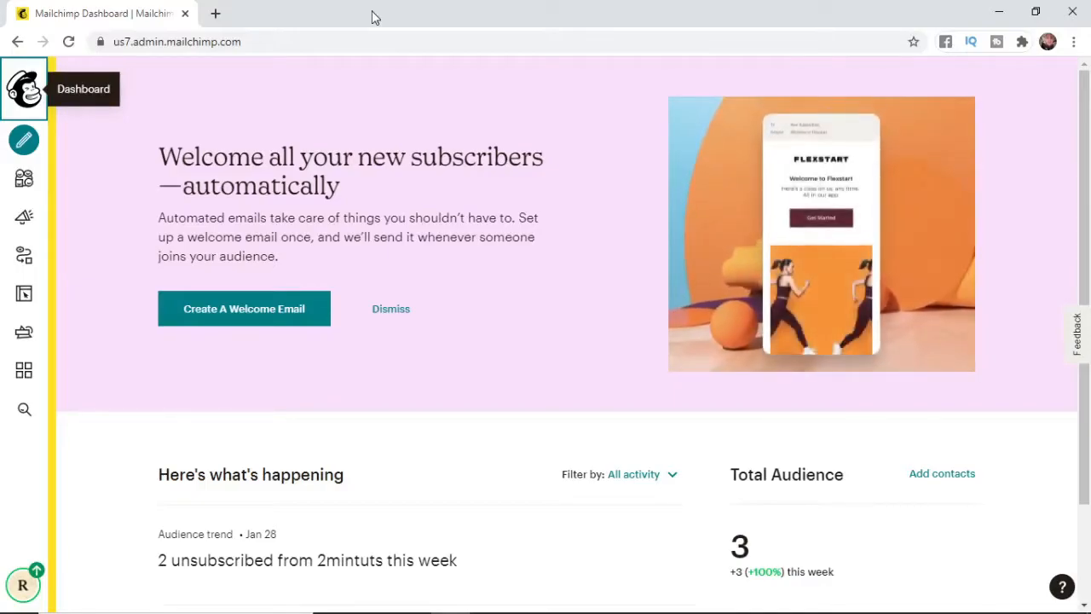
pyautogui.moveTo(518, 47)
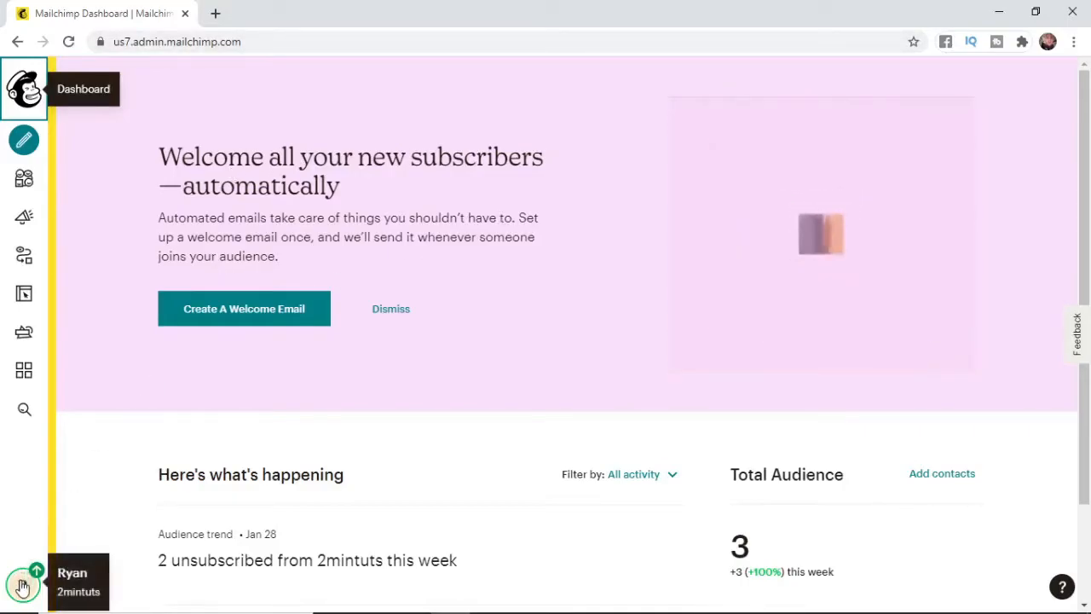
# - Open the Mailchimp account menu from the profile avatar
pyautogui.click(24, 586)
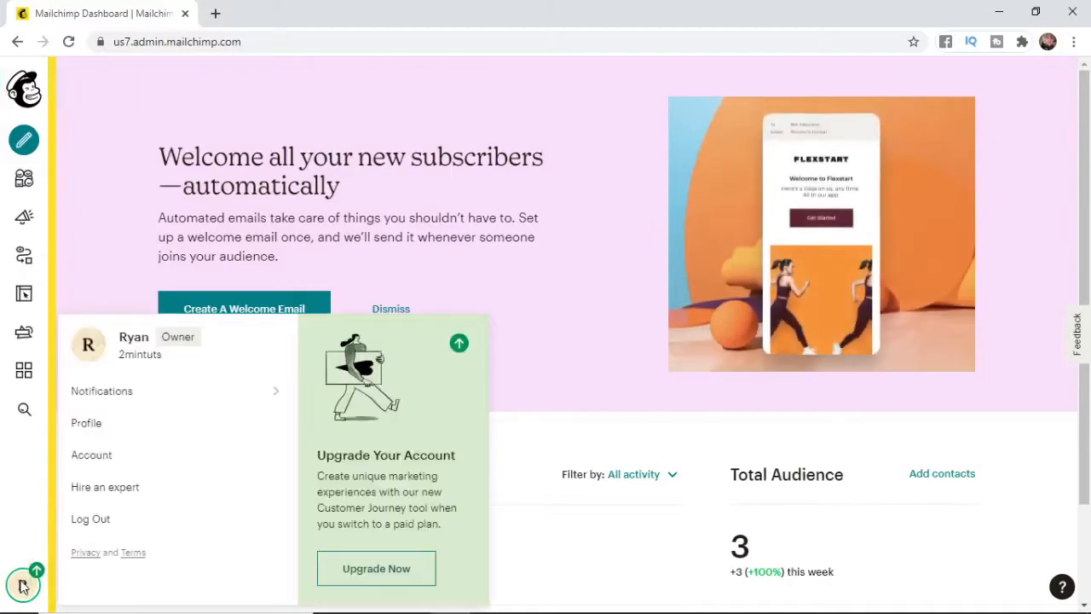
pyautogui.moveTo(91, 454)
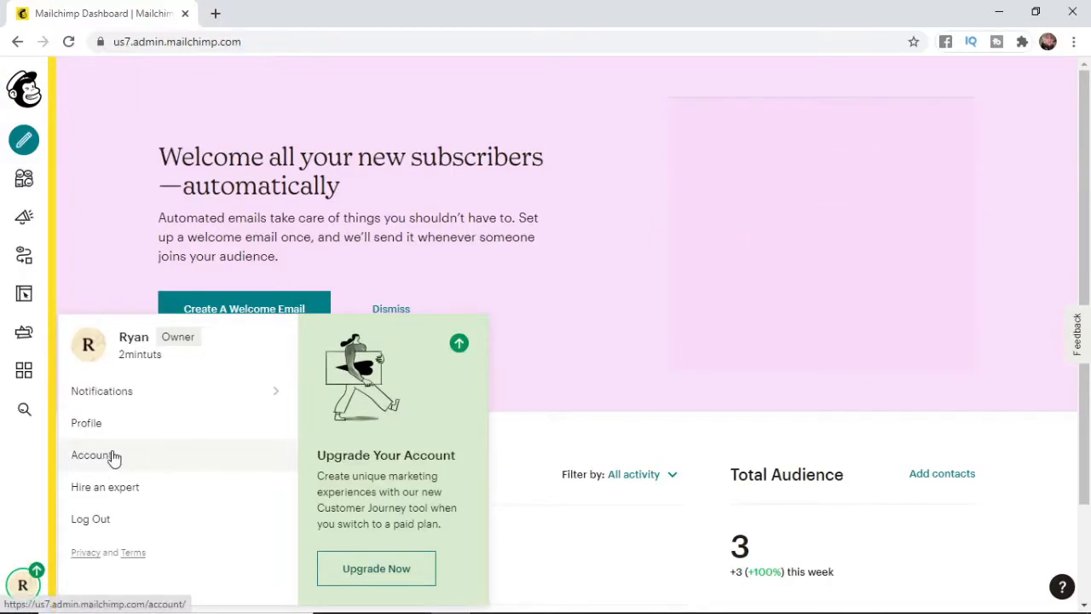
# - Go to Account settings > Domains and scroll to Connect Your Domain
pyautogui.click(89, 454)
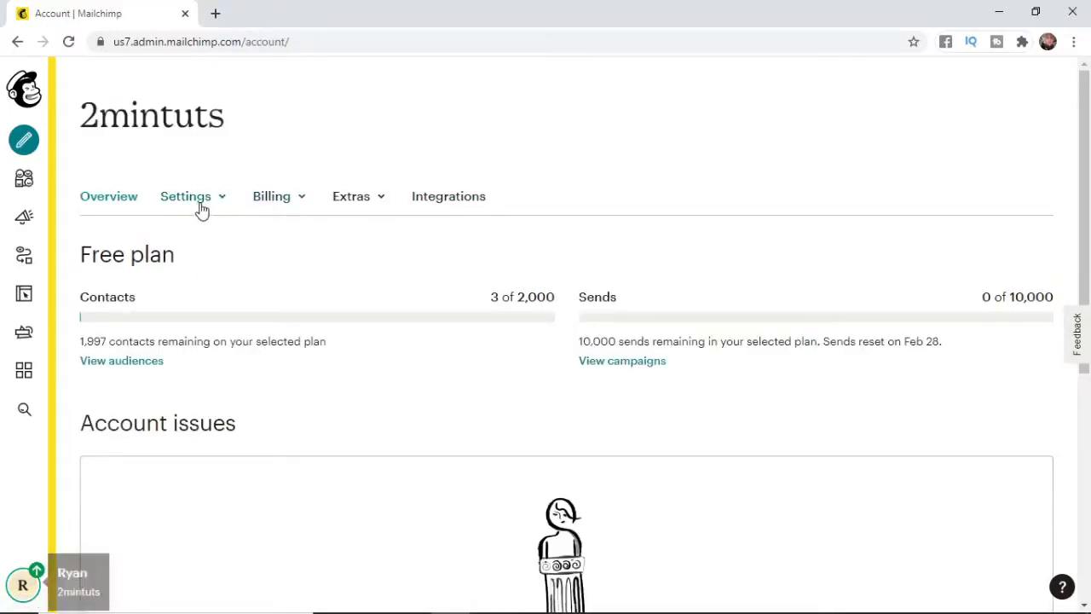
pyautogui.click(185, 196)
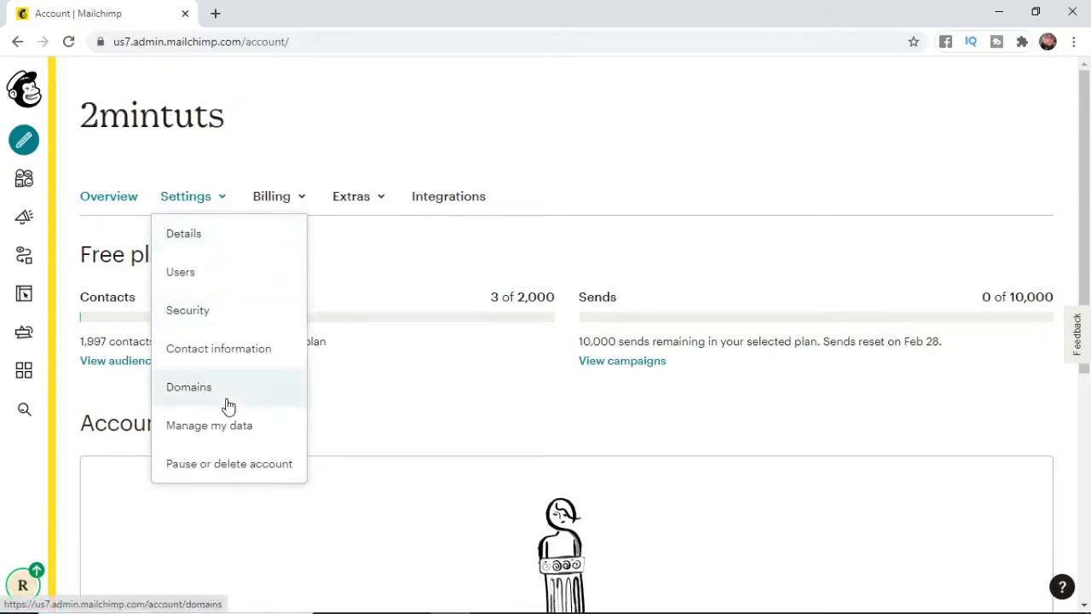
pyautogui.click(188, 386)
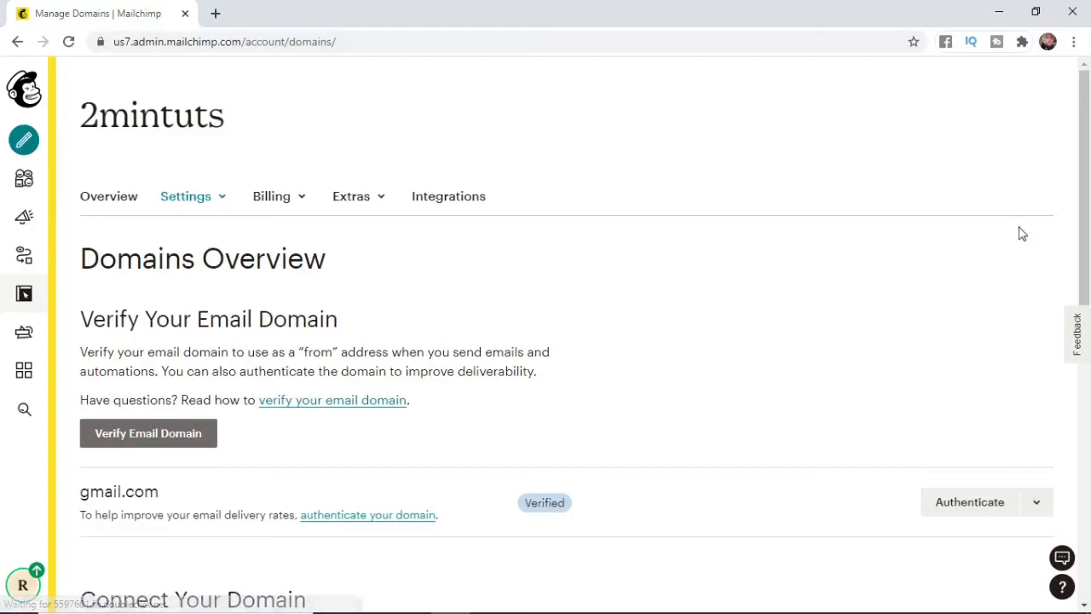
pyautogui.scroll(-3)
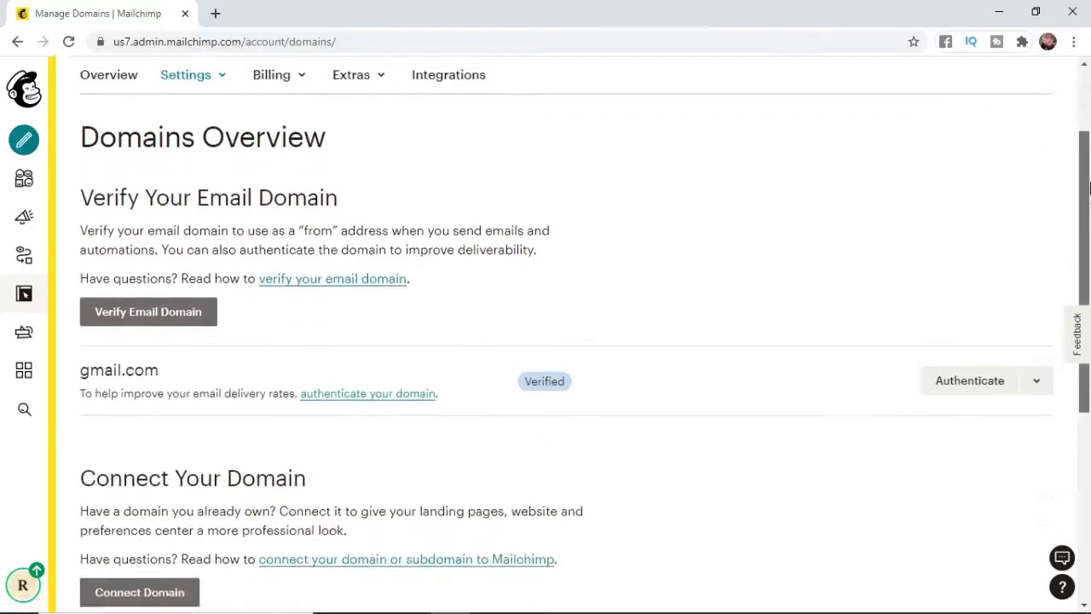
pyautogui.scroll(-3)
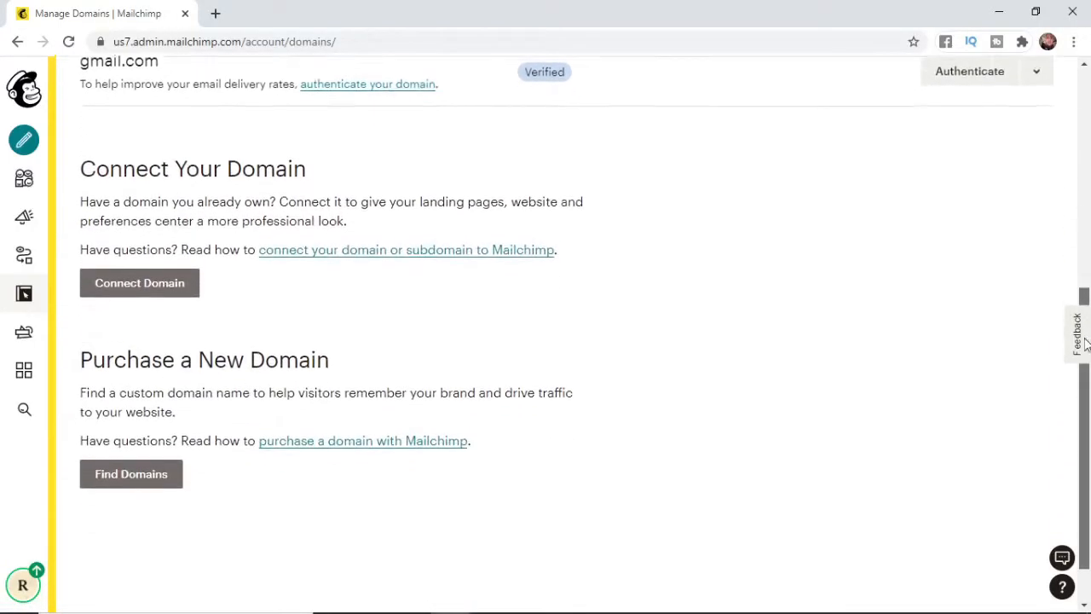
pyautogui.scroll(-3)
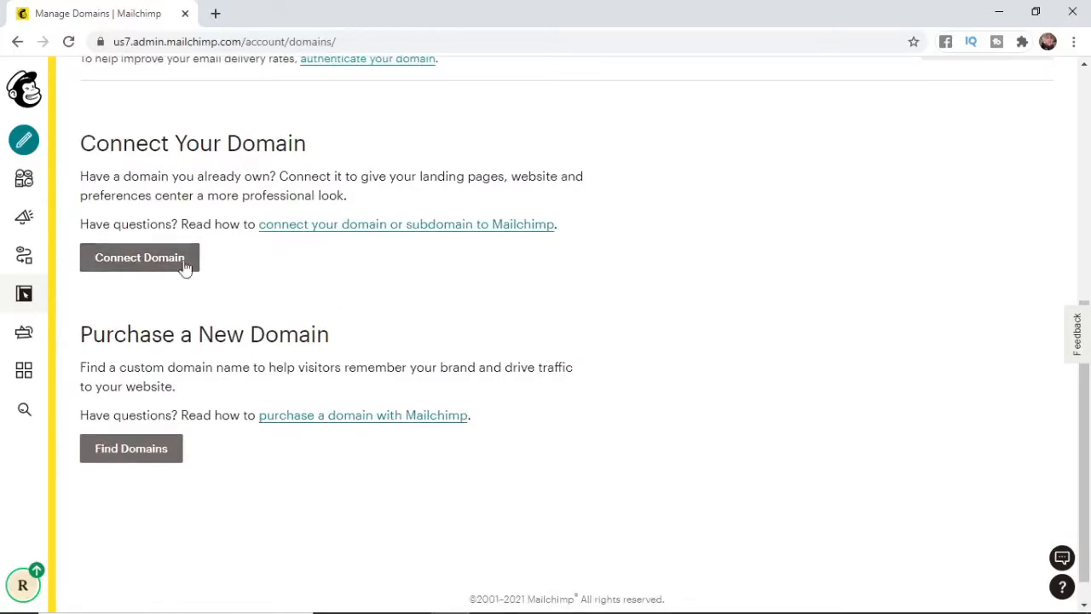
# - Connect the domain officialryanjames.co.uk to reveal its CNAME and A record values
pyautogui.click(139, 258)
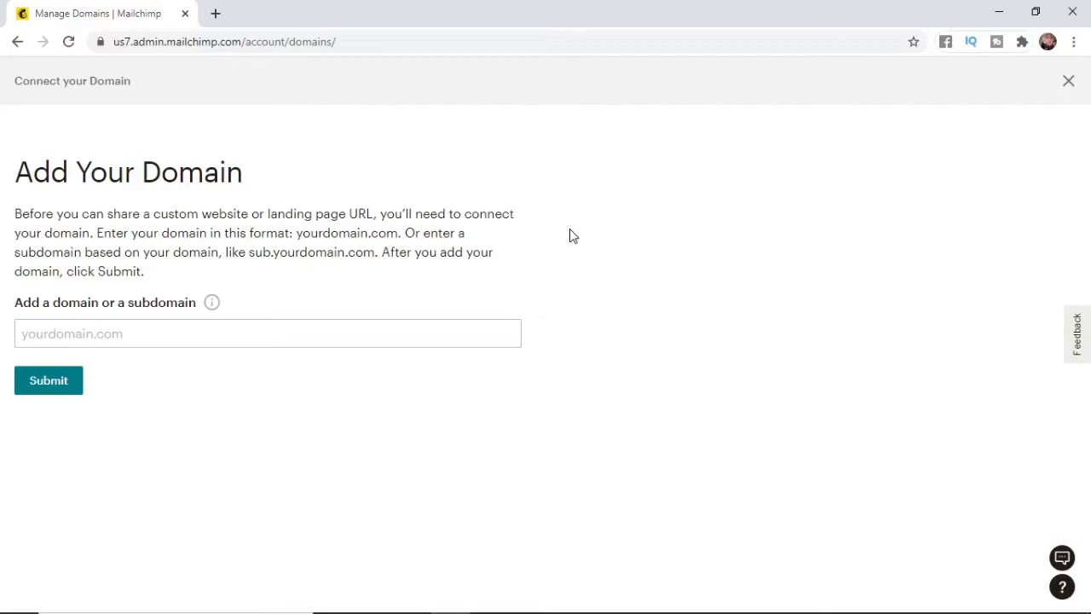
pyautogui.write('officialryanjames.co.uk')
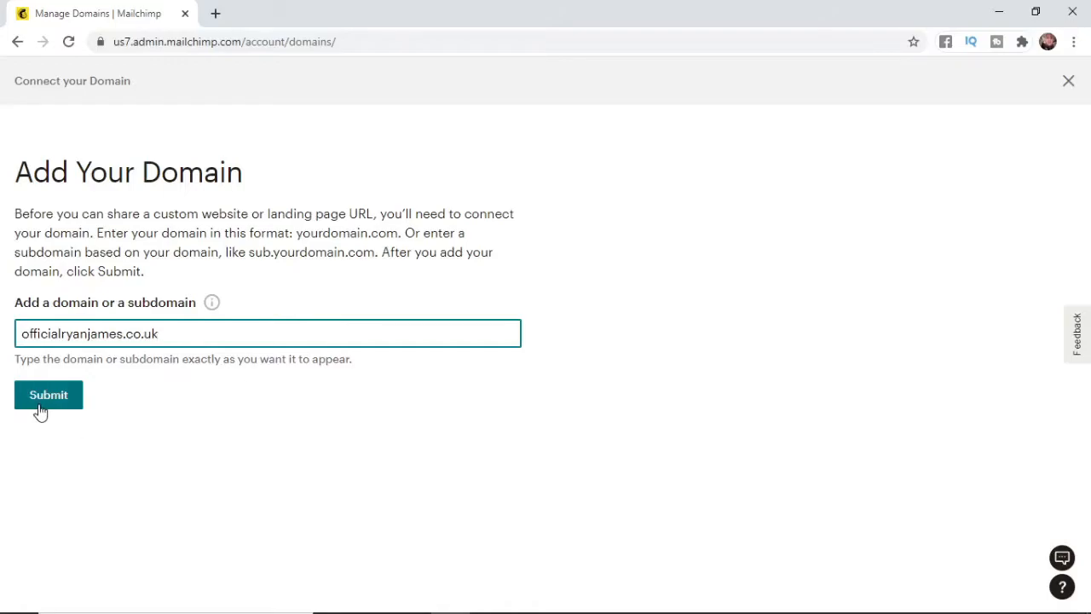
pyautogui.click(48, 395)
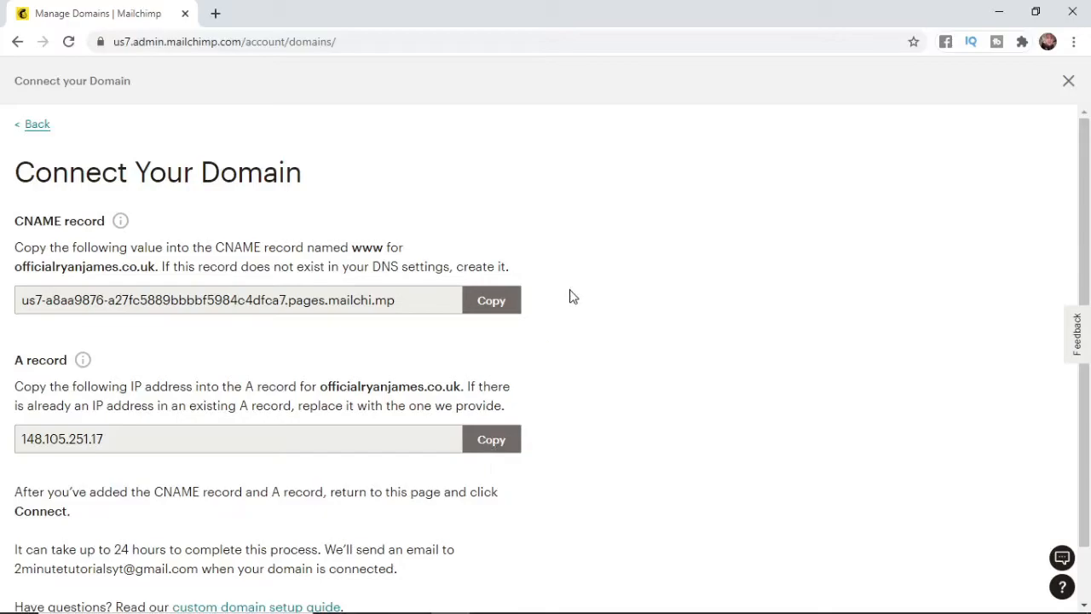
pyautogui.moveTo(452, 408)
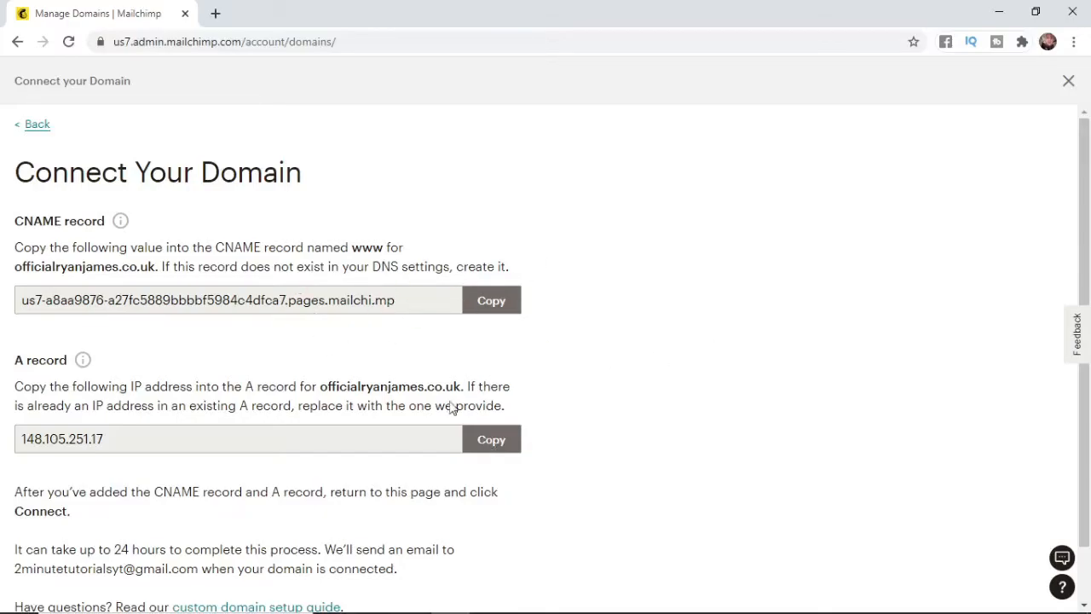
pyautogui.moveTo(582, 410)
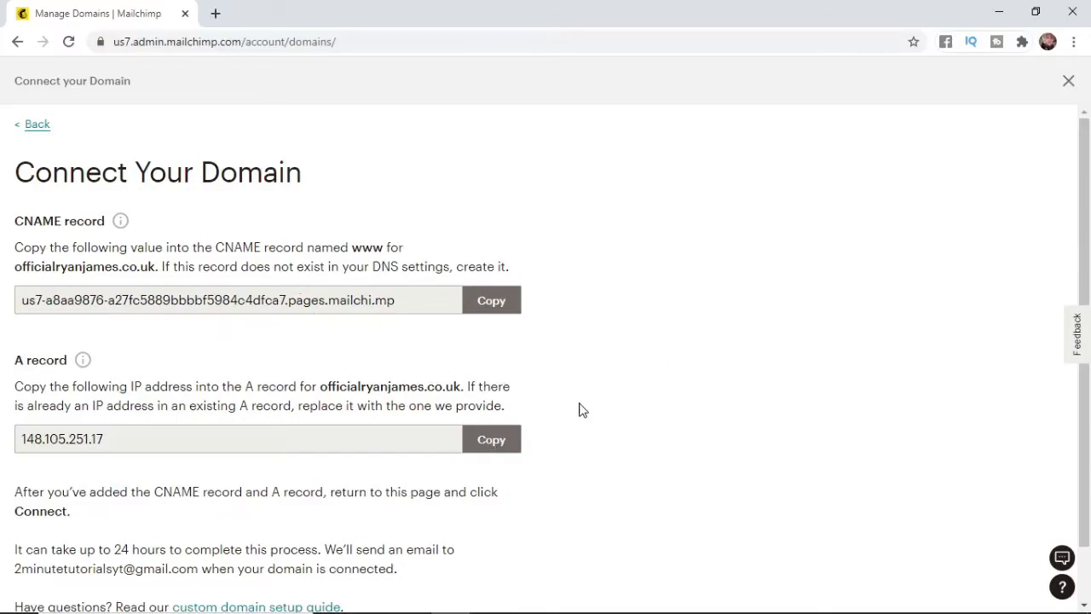
# - Copy Mailchimp's CNAME value, then delete the old www CNAME record in Google Domains
pyautogui.click(491, 299)
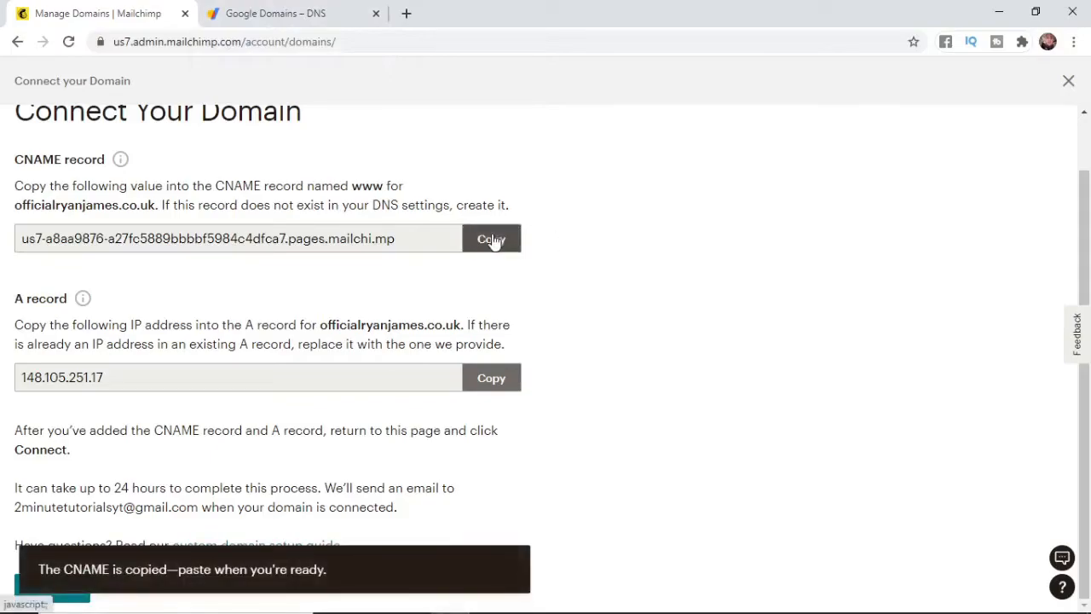
pyautogui.click(275, 13)
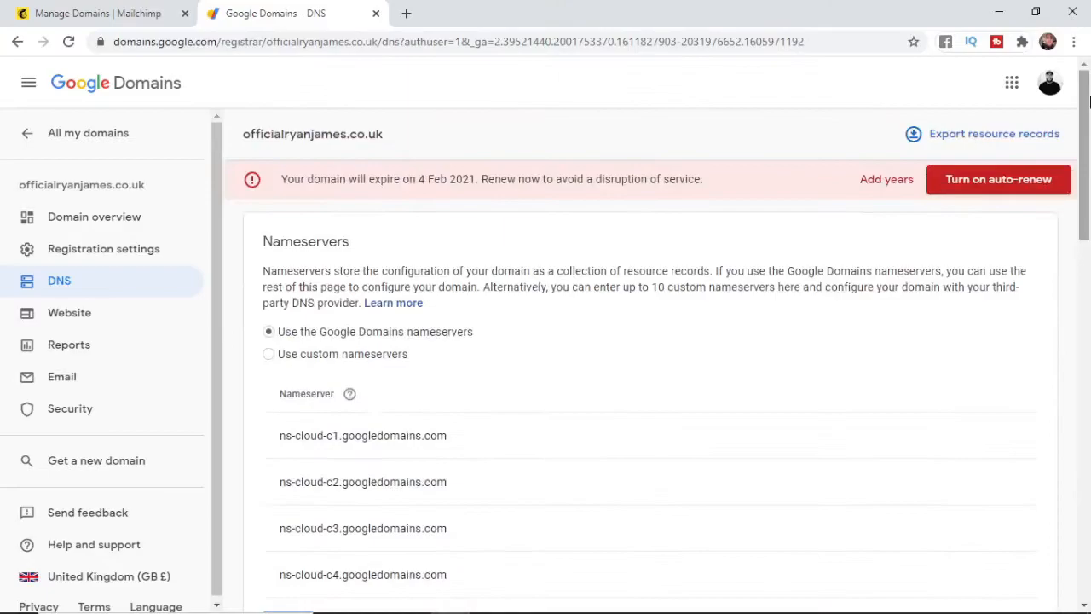
pyautogui.scroll(-3)
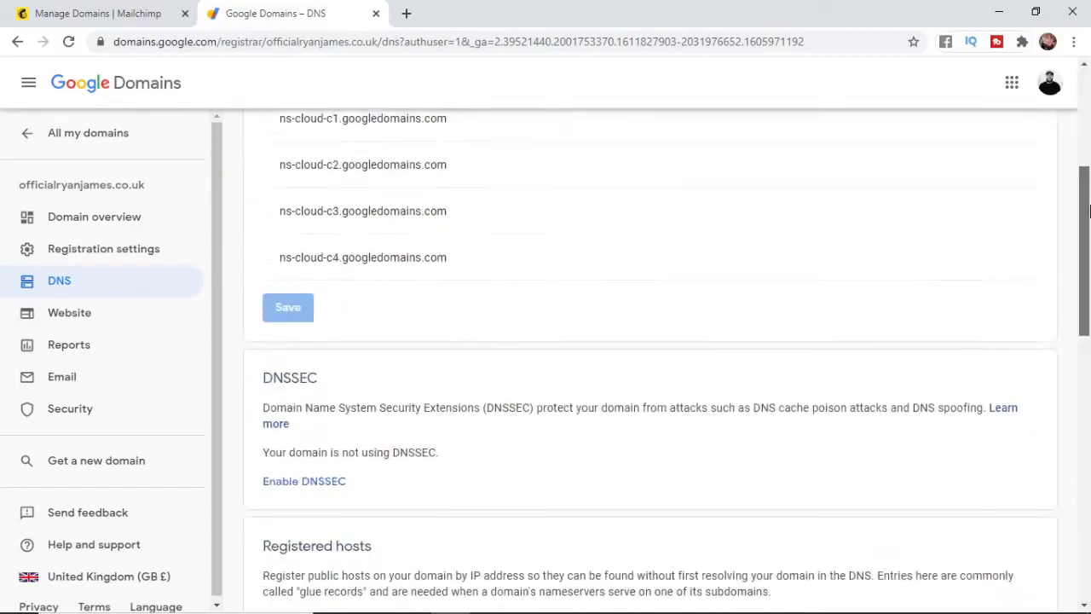
pyautogui.scroll(-3)
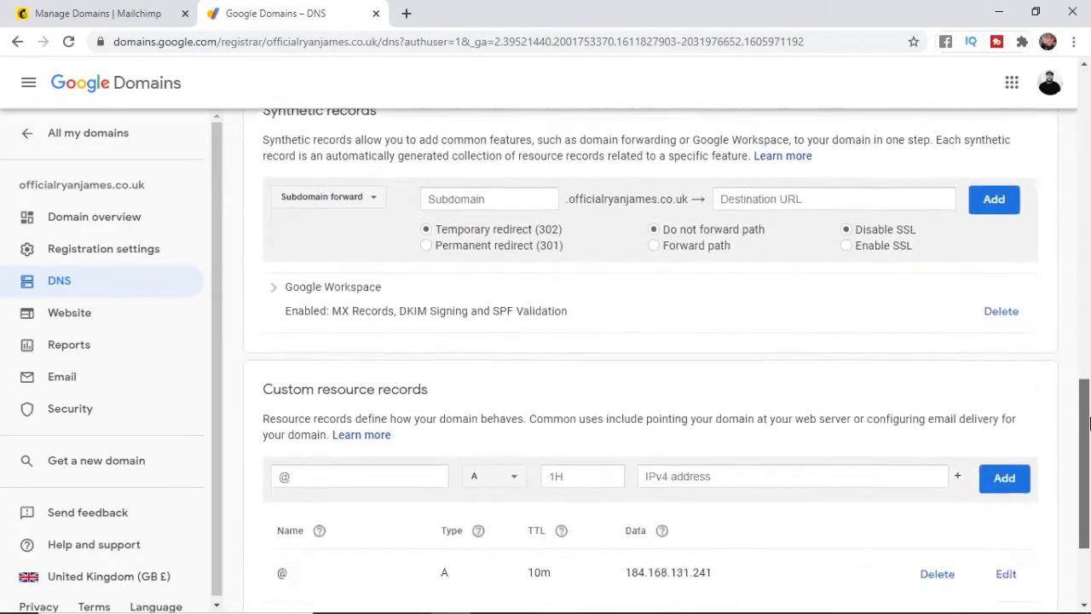
pyautogui.scroll(-3)
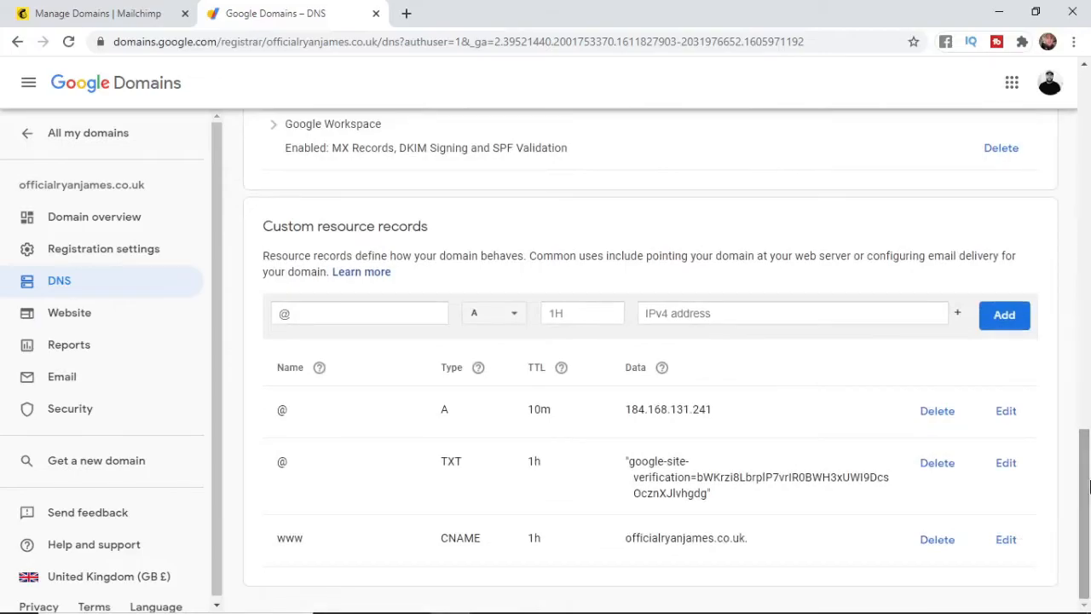
pyautogui.click(937, 539)
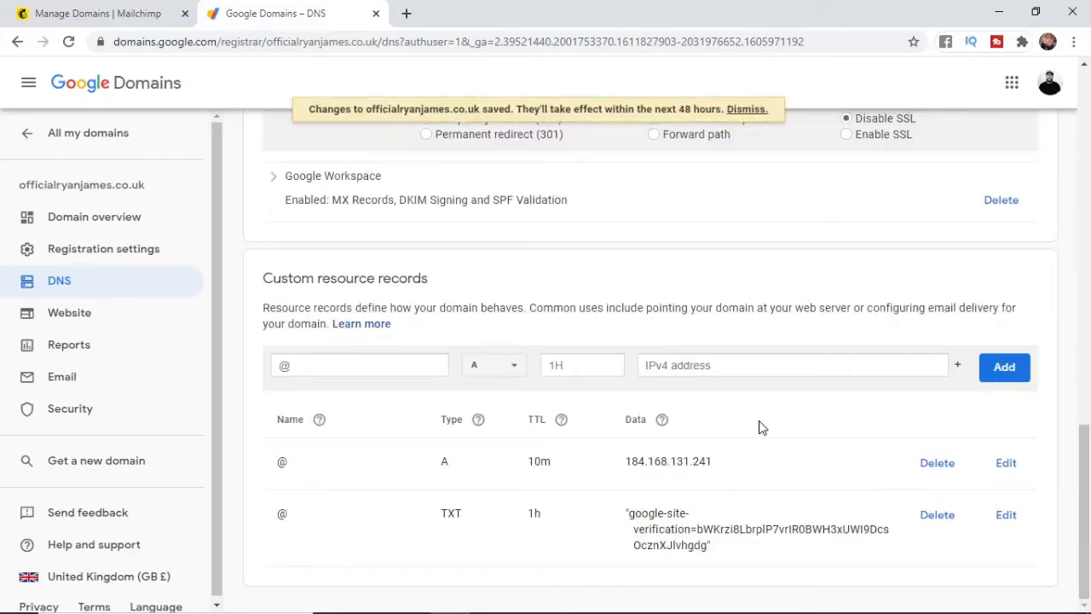
# - Start a new CNAME record named WWW in Google Domains
pyautogui.click(359, 365)
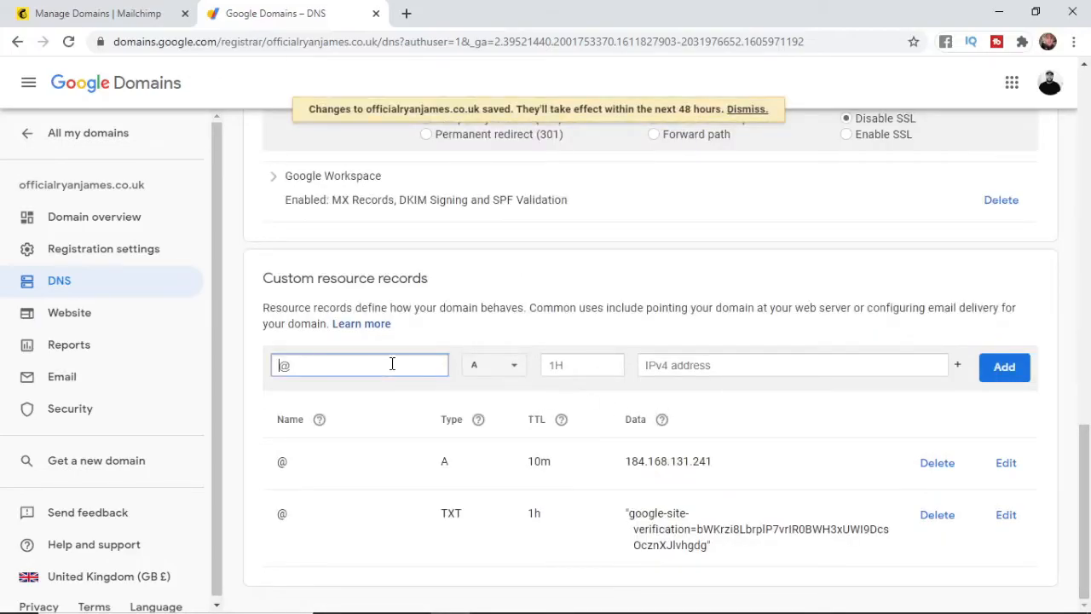
pyautogui.write('WWW')
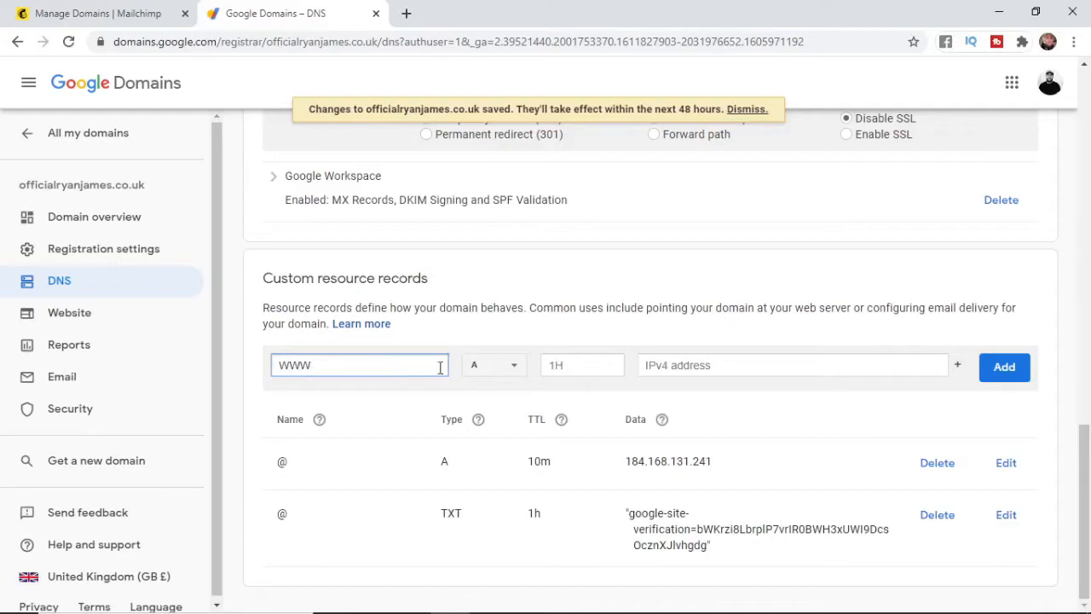
pyautogui.click(493, 365)
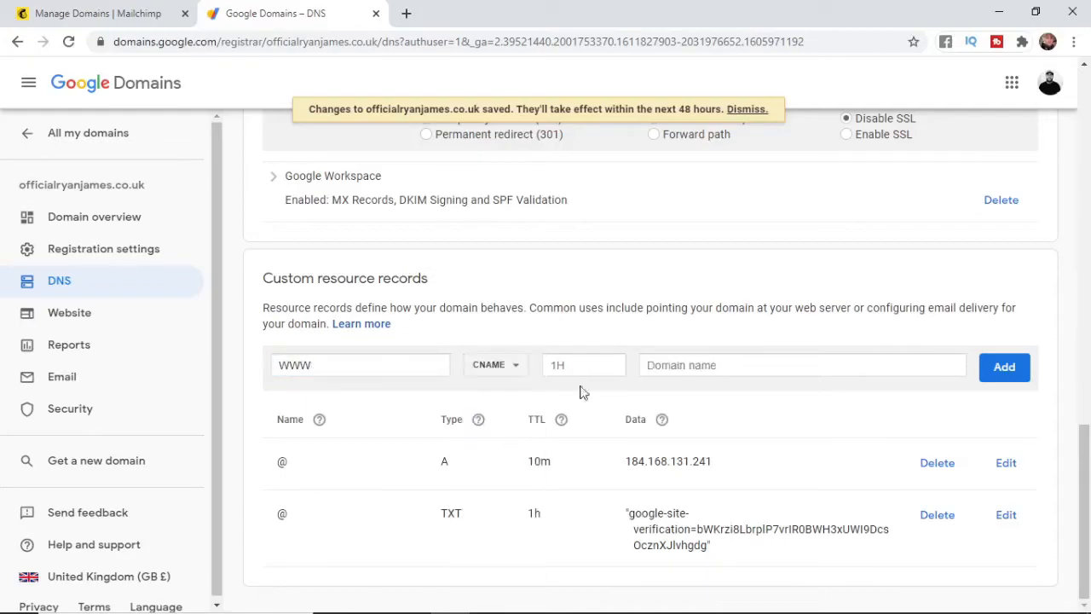
pyautogui.click(801, 365)
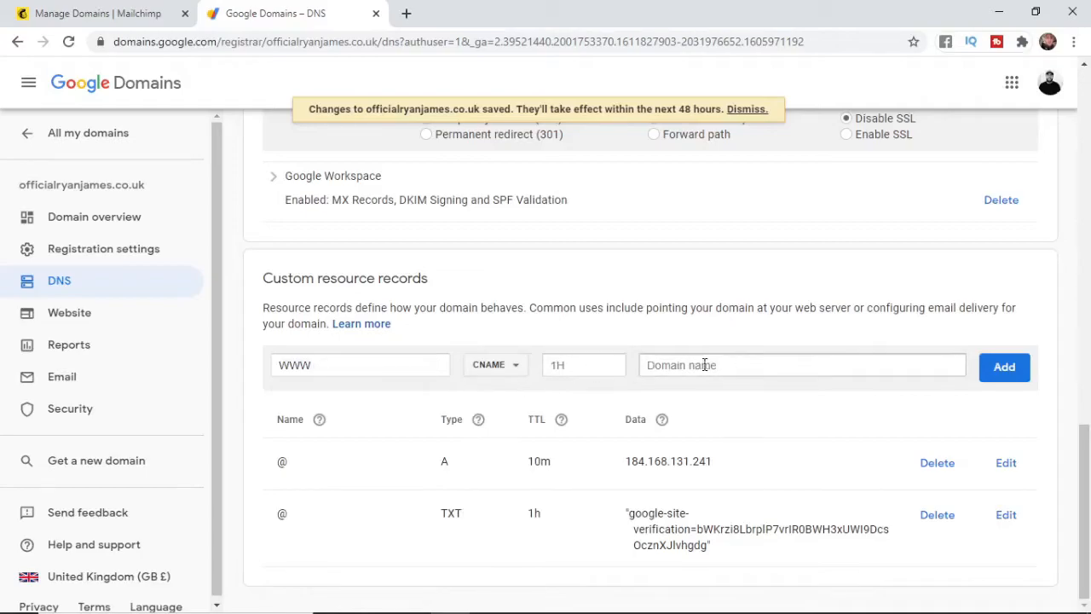
# - Point the WWW CNAME to us7-a8aa9876-a27fc5889bbbbf5984c4dfca7.pages.mailchi.mp and add it
pyautogui.click(97, 13)
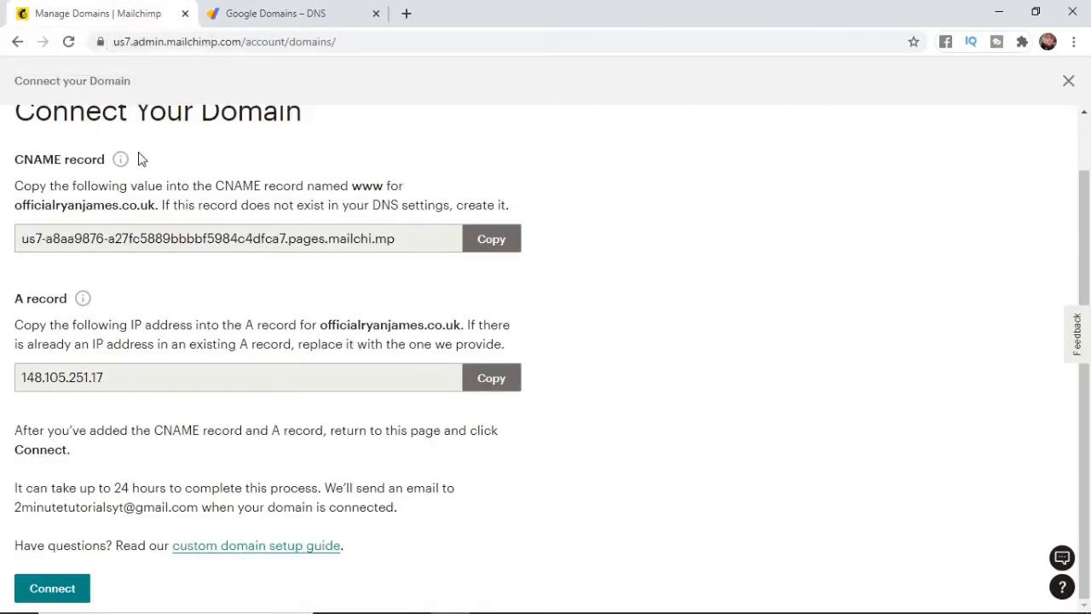
pyautogui.click(273, 13)
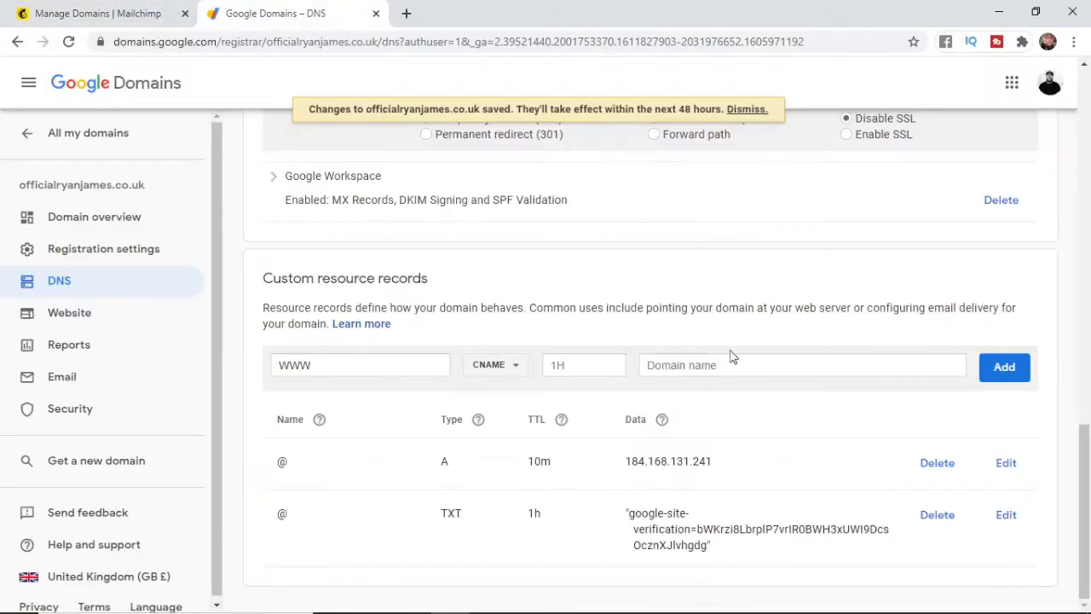
pyautogui.write('us7-a8aa9876-a27fc5889bbbbf5984c4dfca7.pages.mailchi.mp')
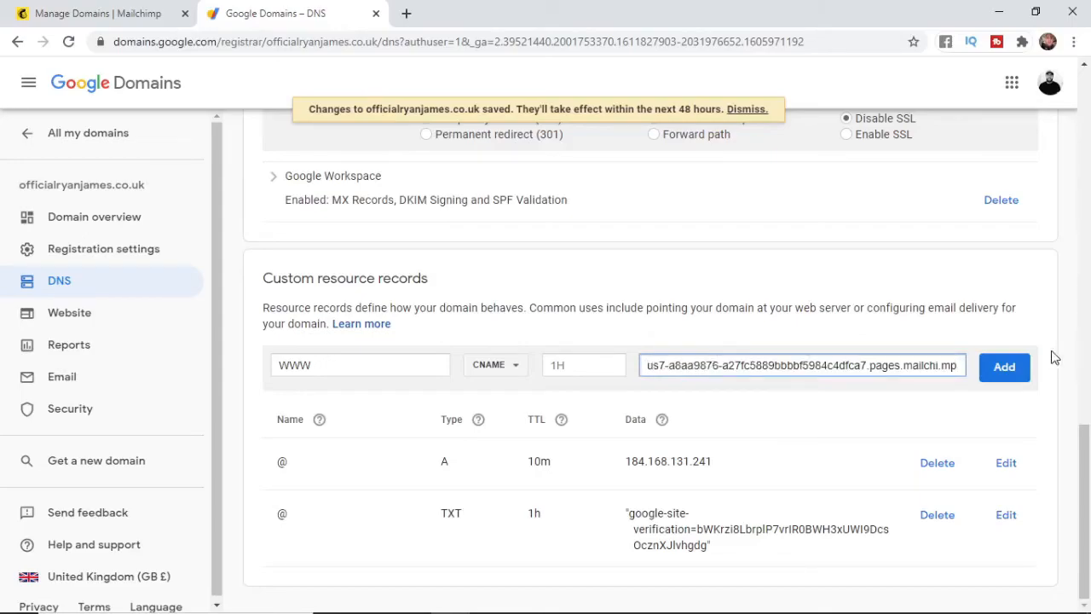
pyautogui.click(1004, 366)
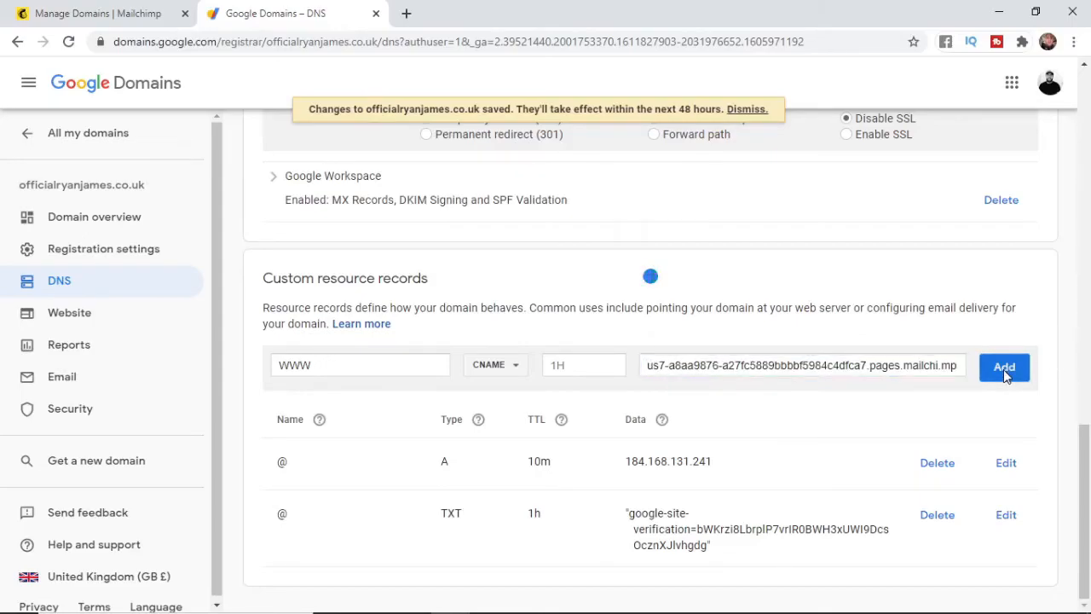
pyautogui.click(1004, 366)
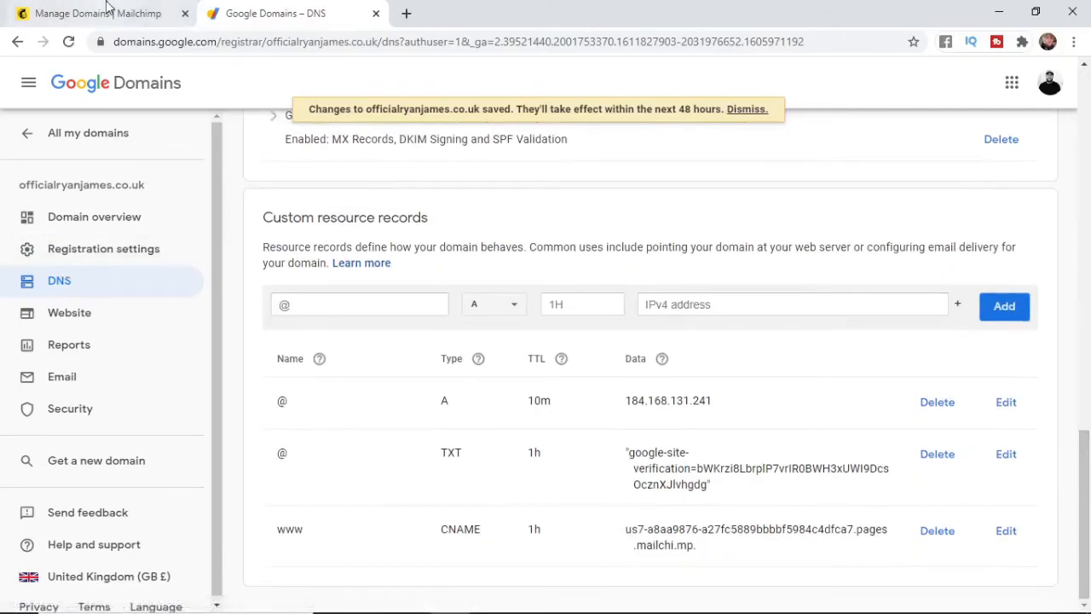
# - Copy Mailchimp's A record IP and save 148.105.251.17 as the root A record
pyautogui.click(93, 12)
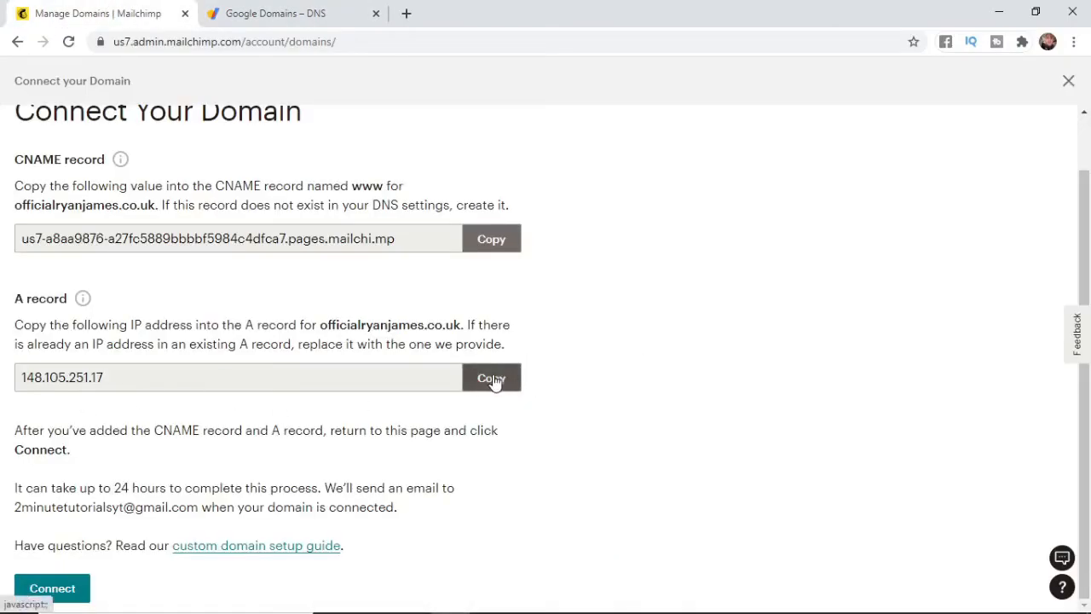
pyautogui.click(491, 377)
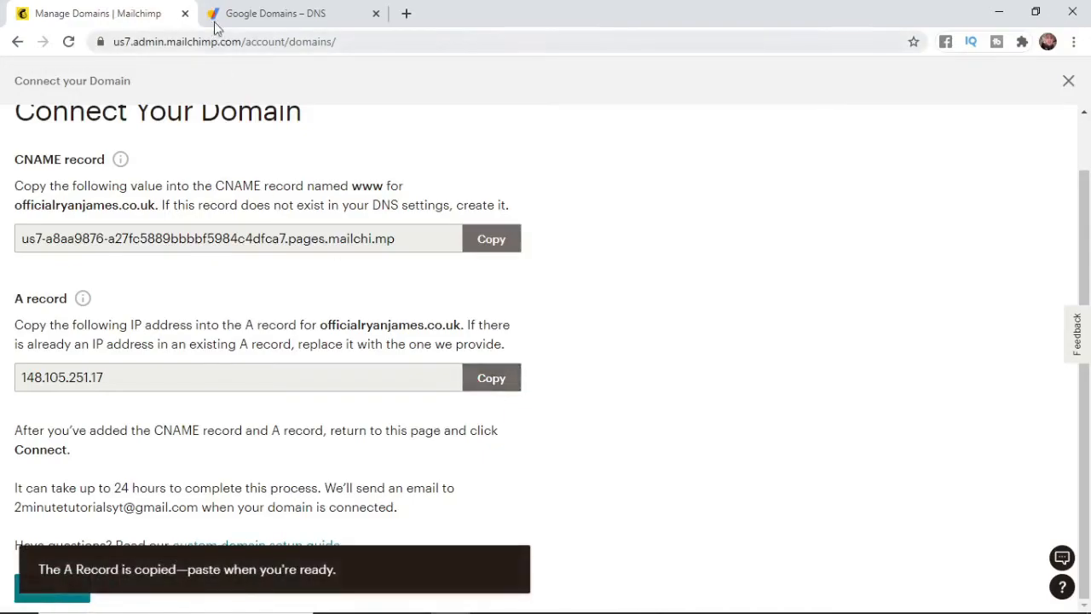
pyautogui.click(290, 13)
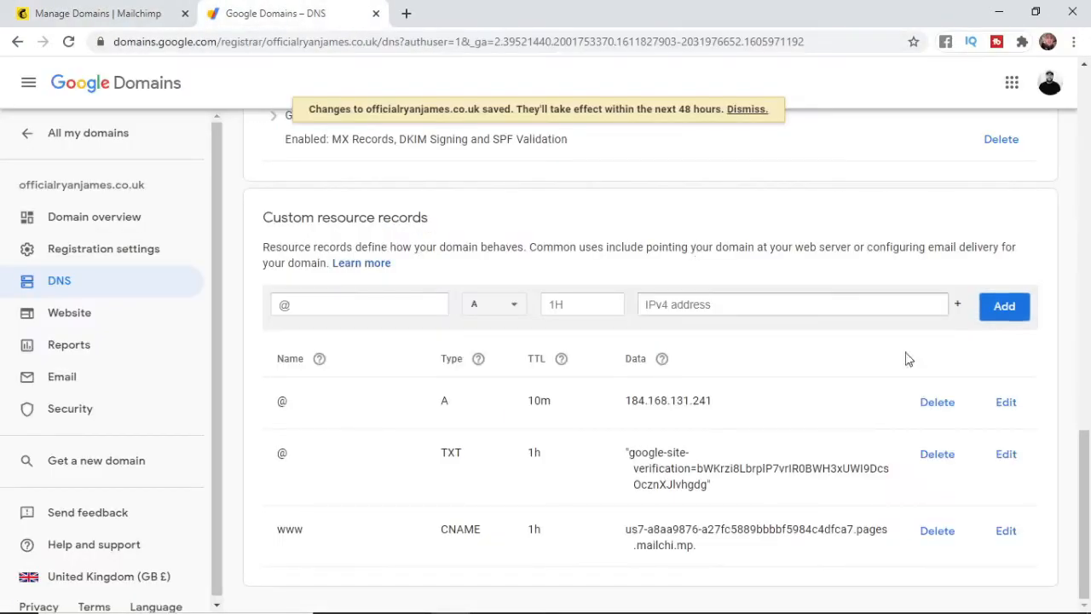
pyautogui.moveTo(509, 392)
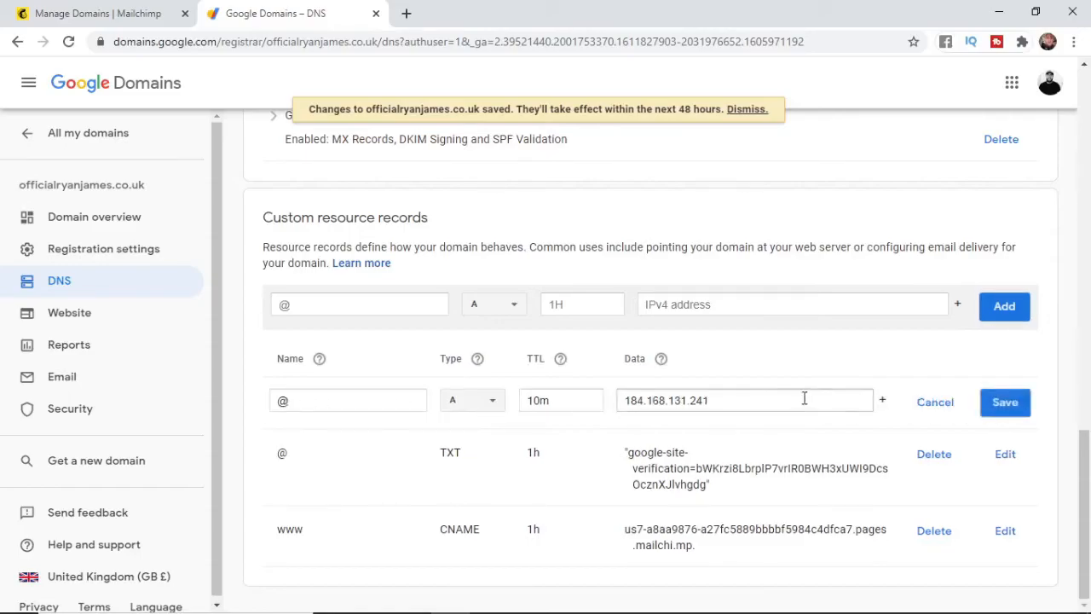
pyautogui.write('148.105.251.17')
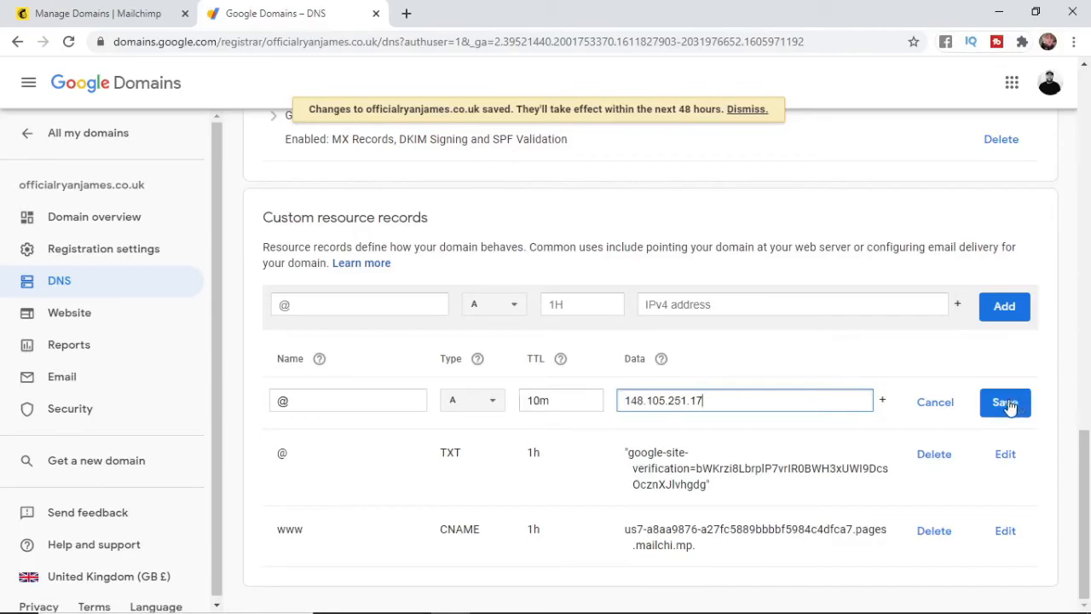
pyautogui.click(1004, 401)
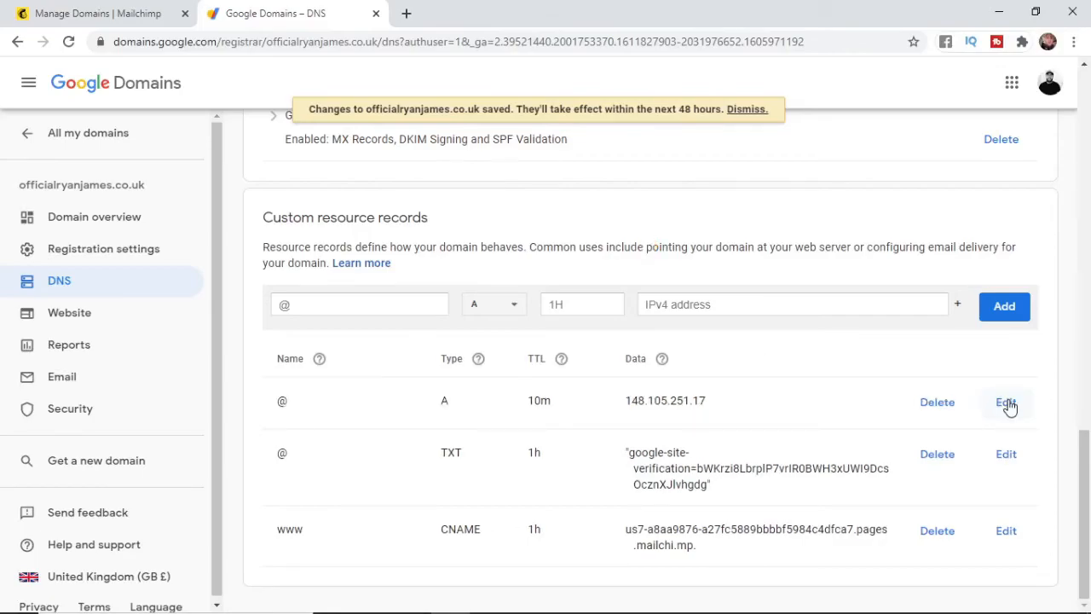